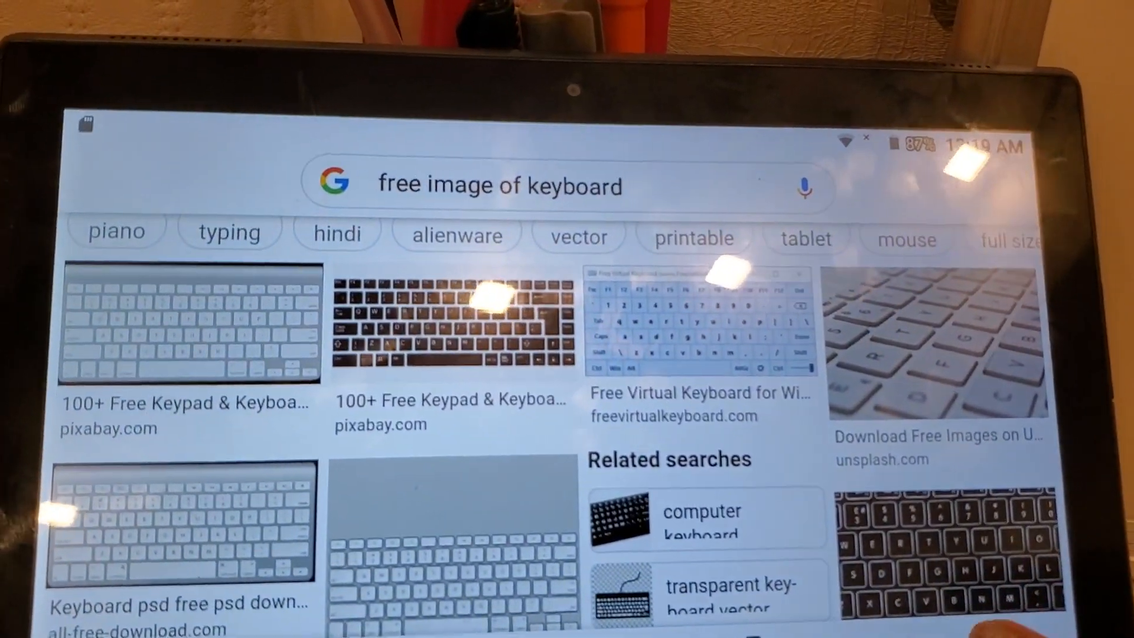
scroll("down", 3)
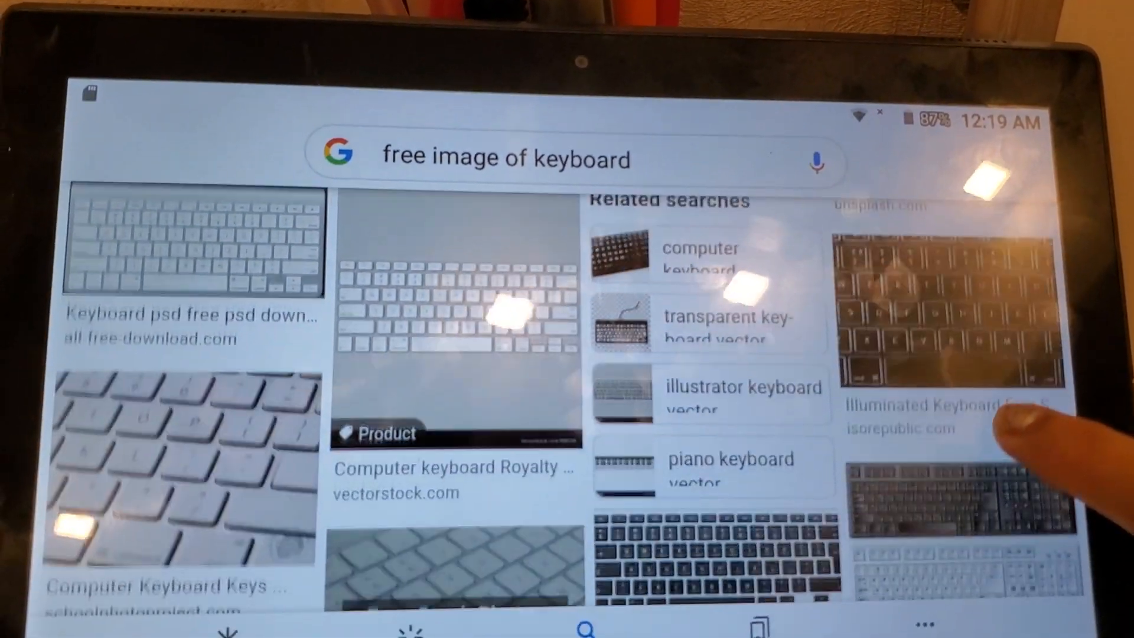
scroll("down", 3)
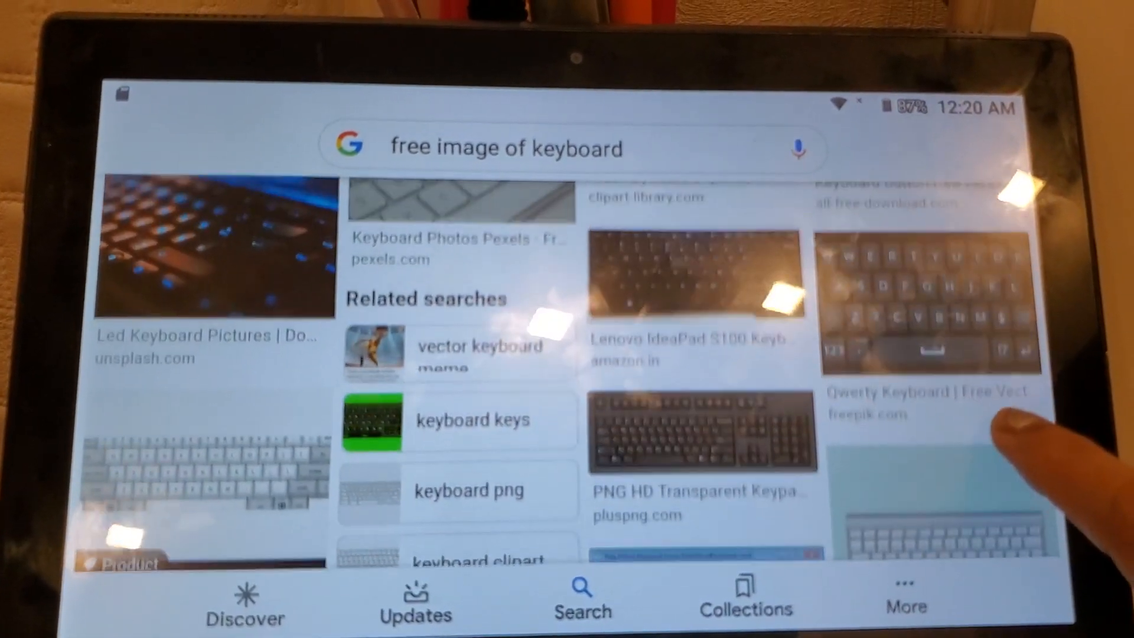
scroll("down", 3)
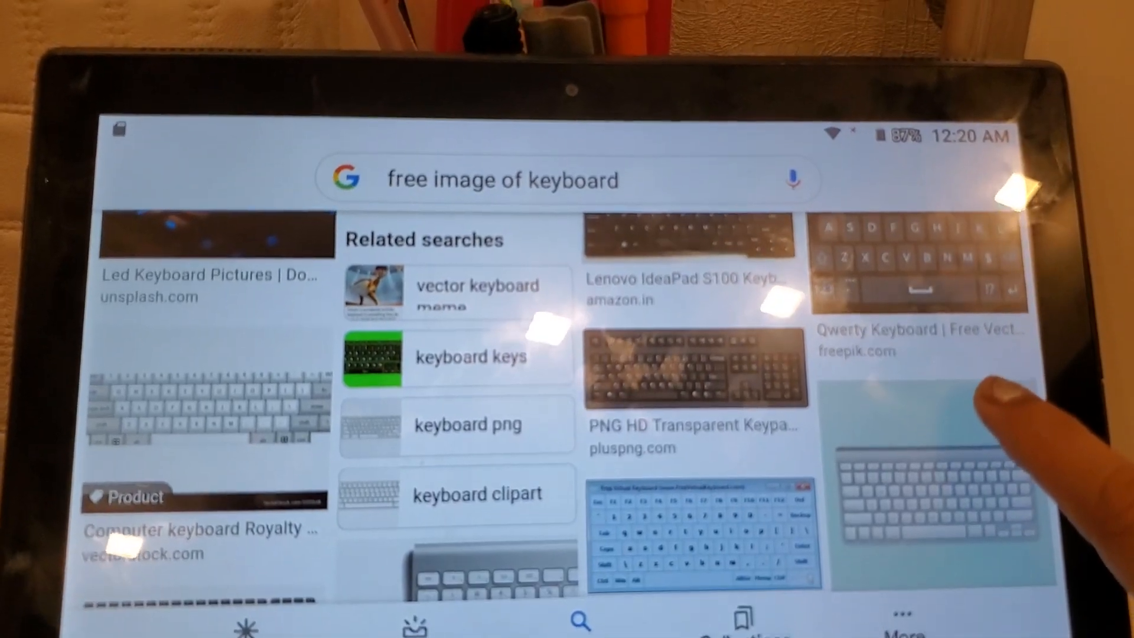